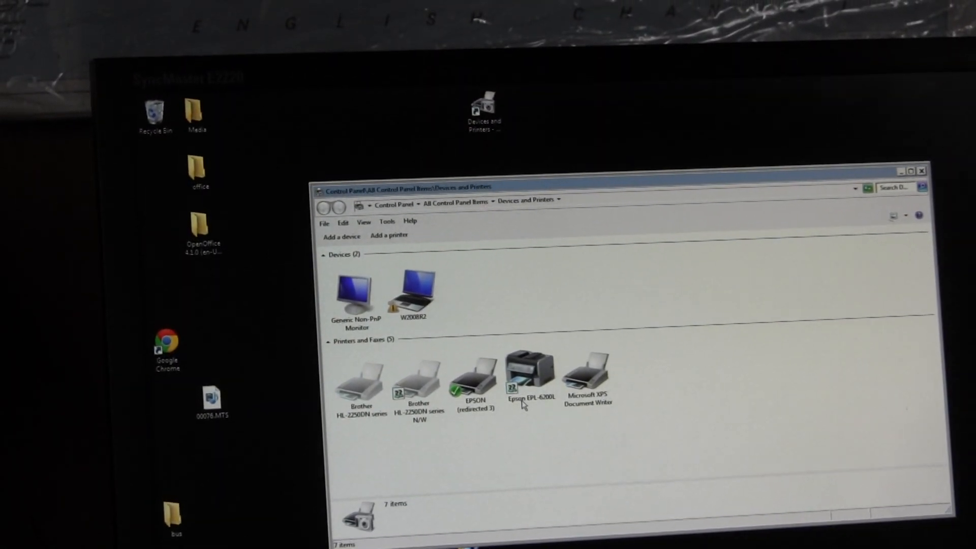
Step: Send a test page from the EPSON (redirected 3) printer's properties and dismiss the confirmation
{"action": "right_click", "coordinate": [475, 387]}
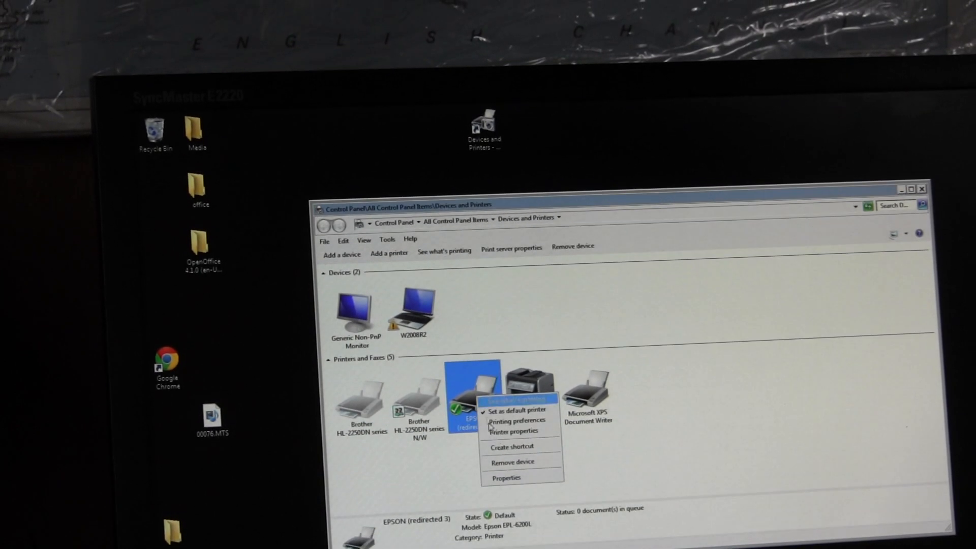
{"action": "left_click", "coordinate": [512, 431]}
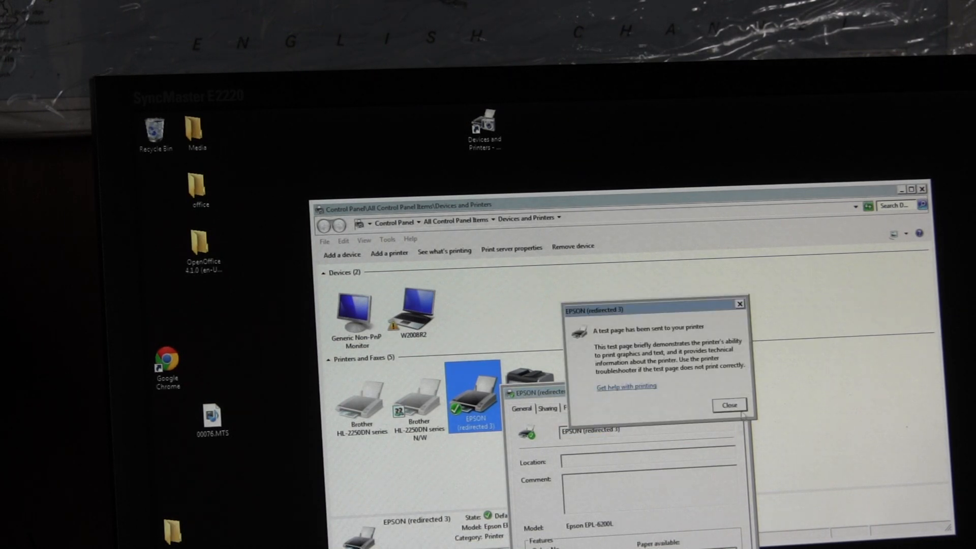
{"action": "left_click", "coordinate": [728, 404]}
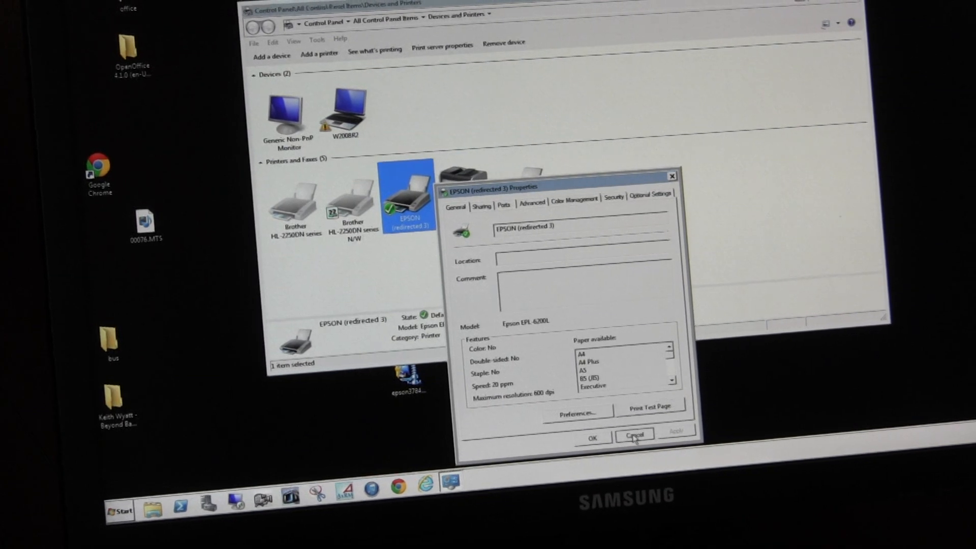
Step: Cancel out of the EPSON (redirected 3) Properties dialog back to the printer list
{"action": "left_click", "coordinate": [633, 435]}
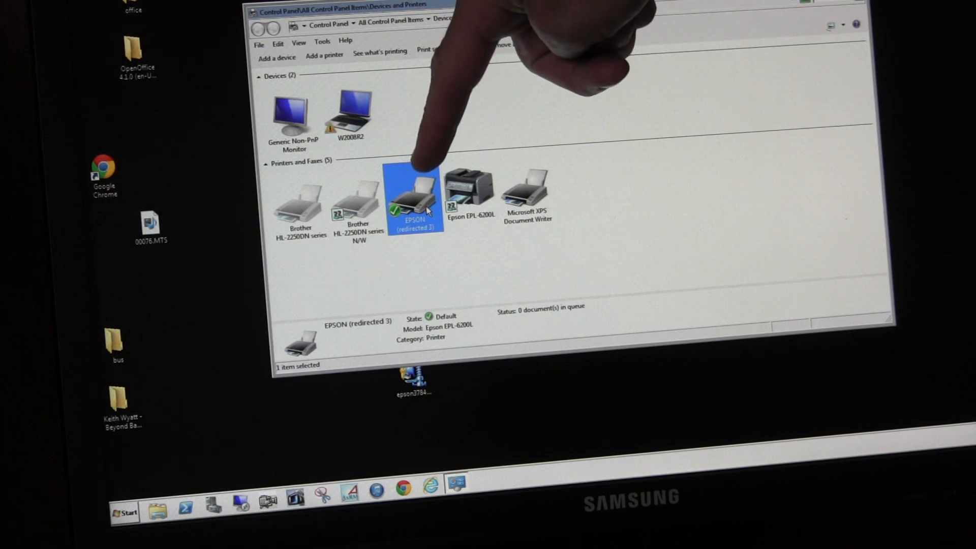
{"action": "mouse_move", "coordinate": [414, 197]}
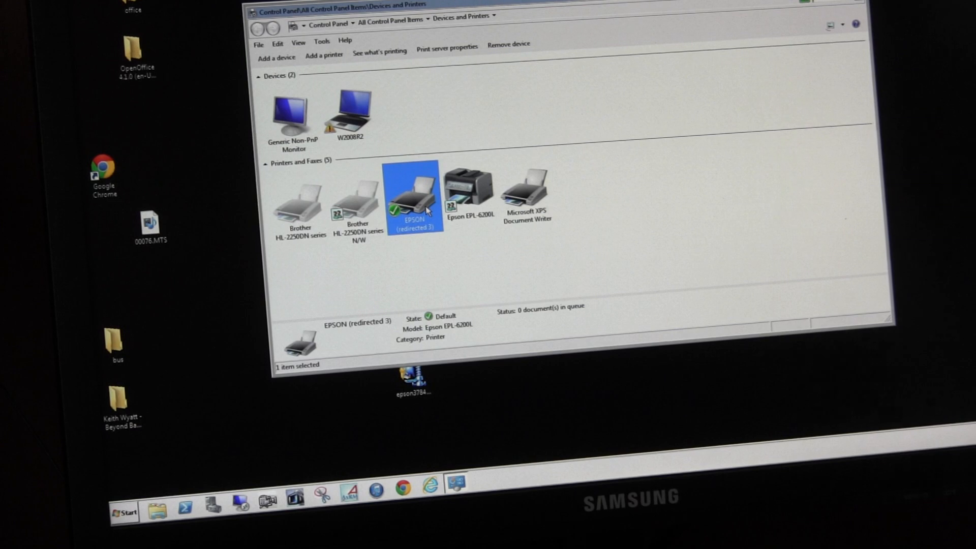
Step: View the Printer properties of the shared Epson EPL-6200L printer
{"action": "right_click", "coordinate": [468, 187]}
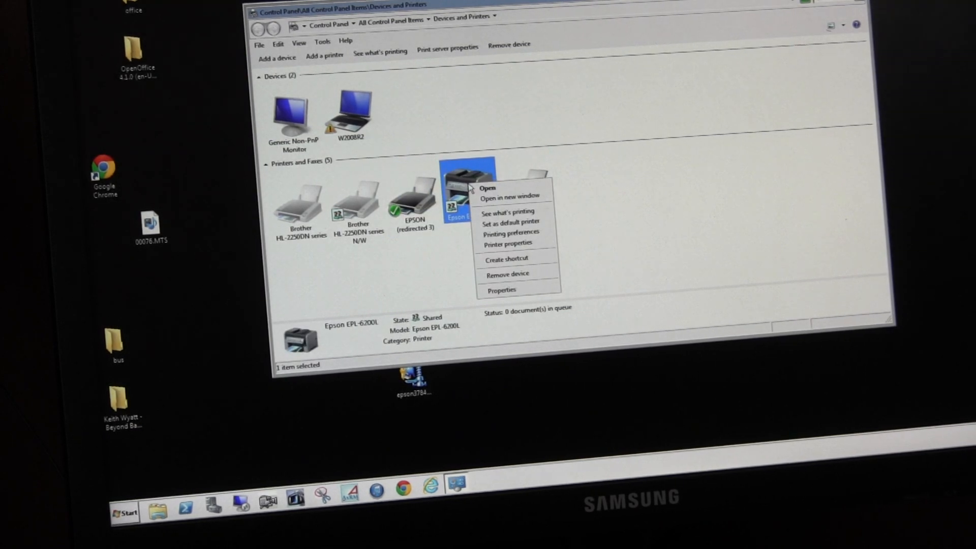
{"action": "left_click", "coordinate": [502, 290]}
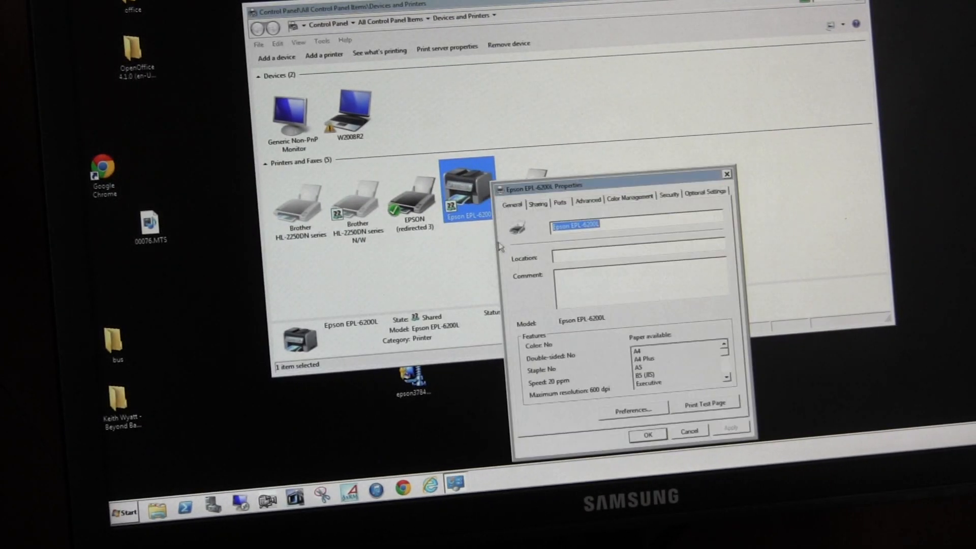
{"action": "left_click", "coordinate": [587, 199]}
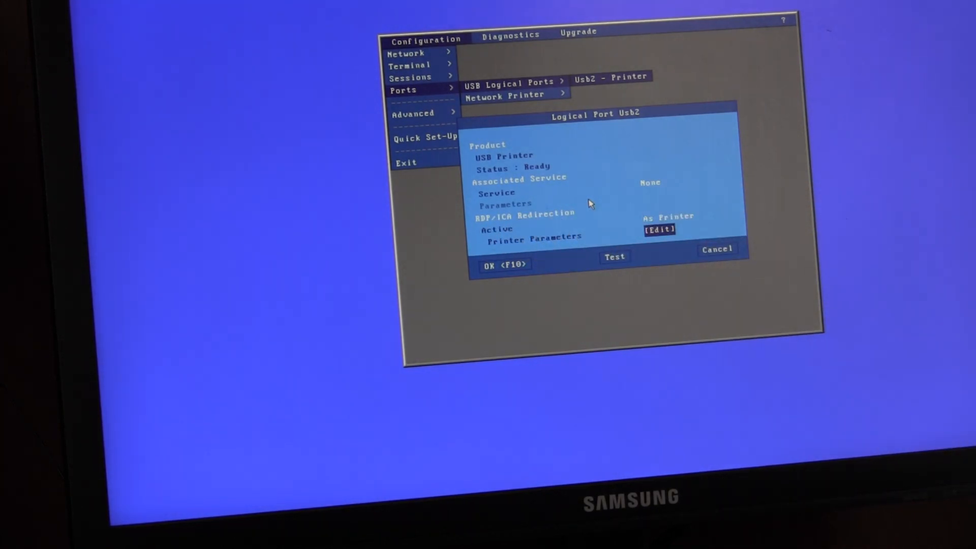
Step: Run a test on the Usb2 - Printer logical port of the Axel terminal
{"action": "left_click", "coordinate": [658, 229]}
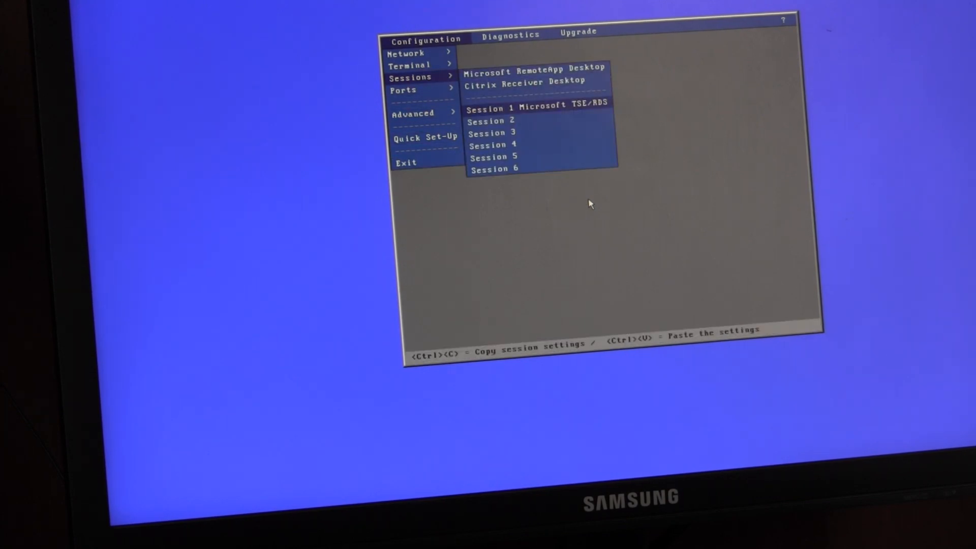
{"action": "left_click", "coordinate": [539, 103]}
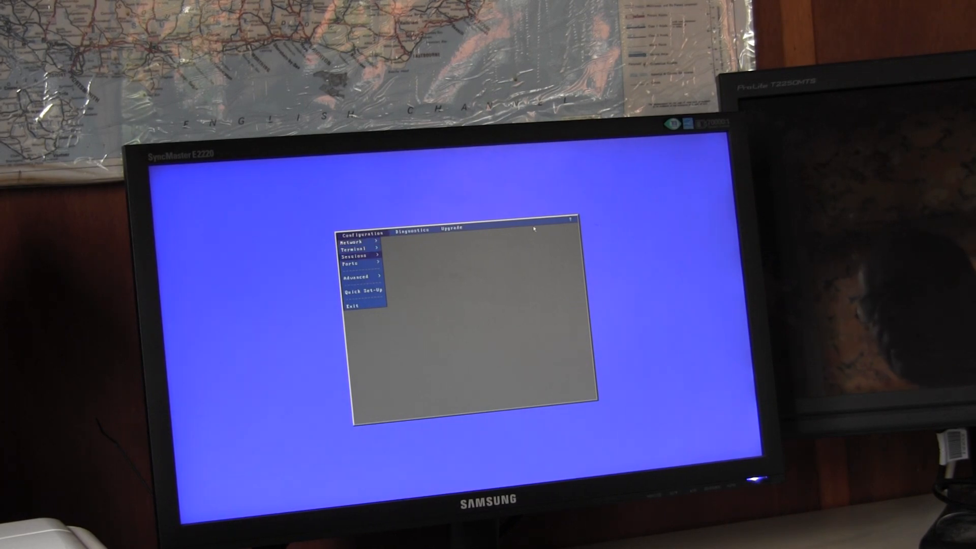
{"action": "left_click", "coordinate": [353, 263]}
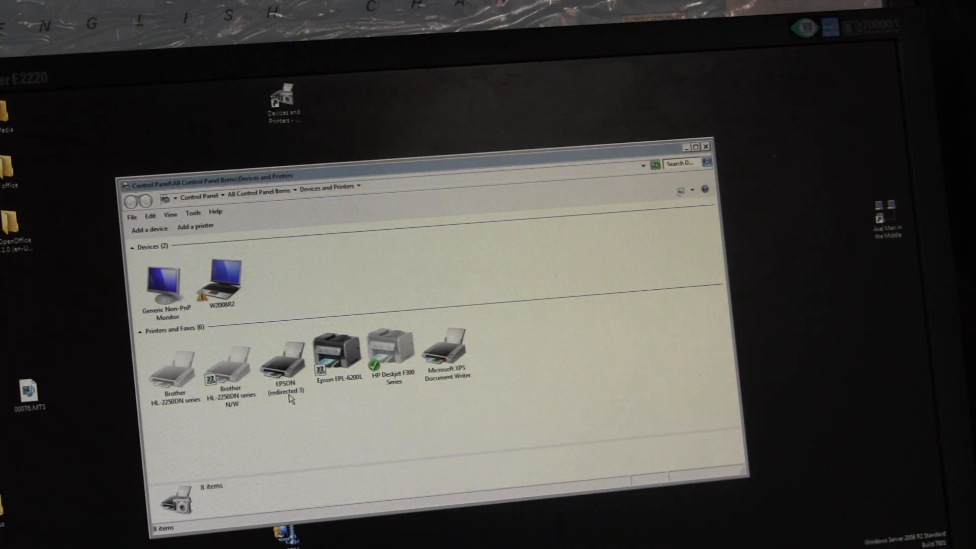
Step: Check the EPSON (redirected 3) printer's Advanced properties showing the Generic / Text Only driver
{"action": "right_click", "coordinate": [282, 355]}
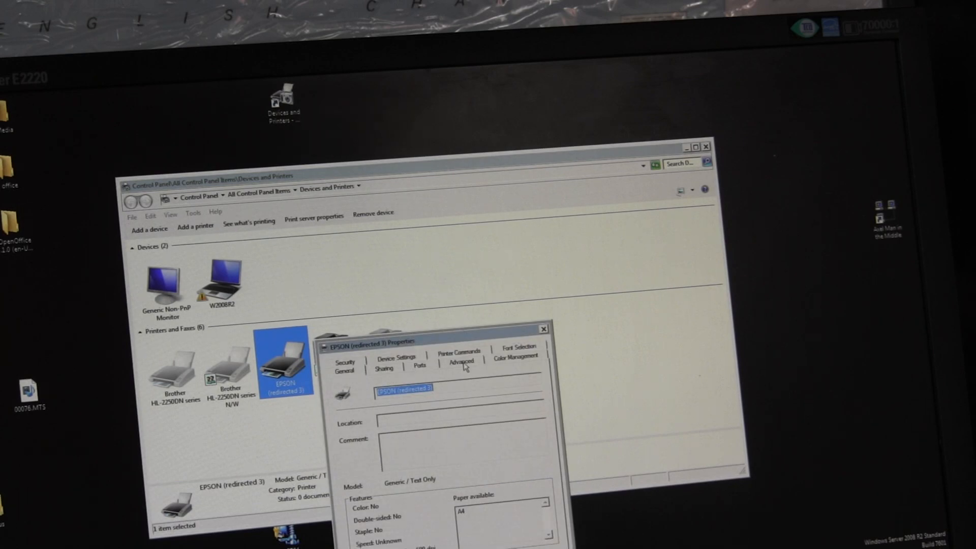
{"action": "left_click", "coordinate": [461, 360]}
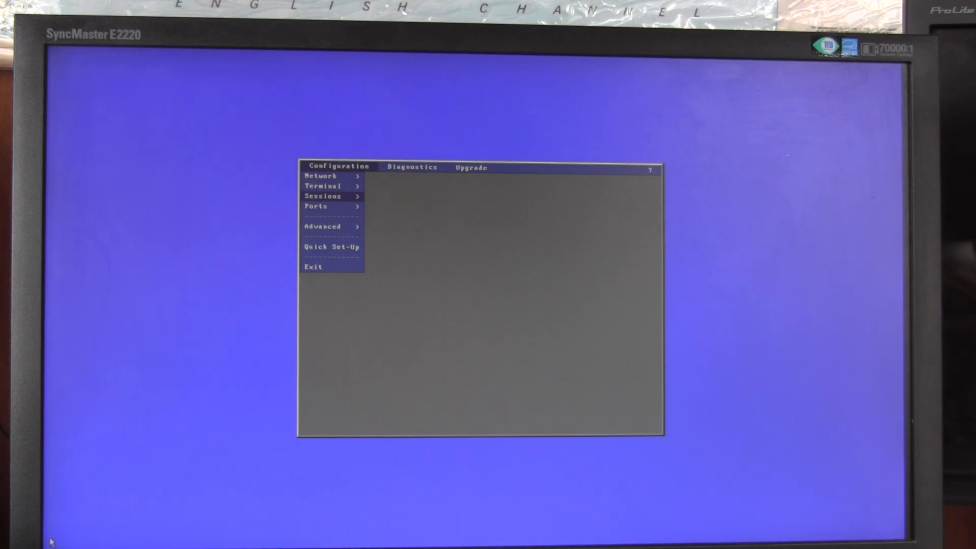
Step: Test the Usb2 - Printer port in Axel set-up and acknowledge the Test Complete message
{"action": "left_click", "coordinate": [317, 206]}
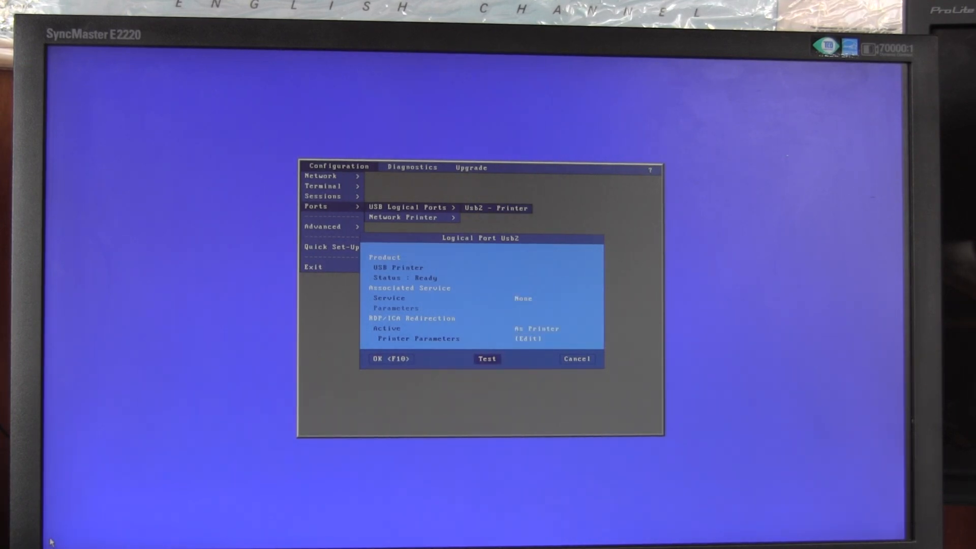
{"action": "left_click", "coordinate": [487, 359]}
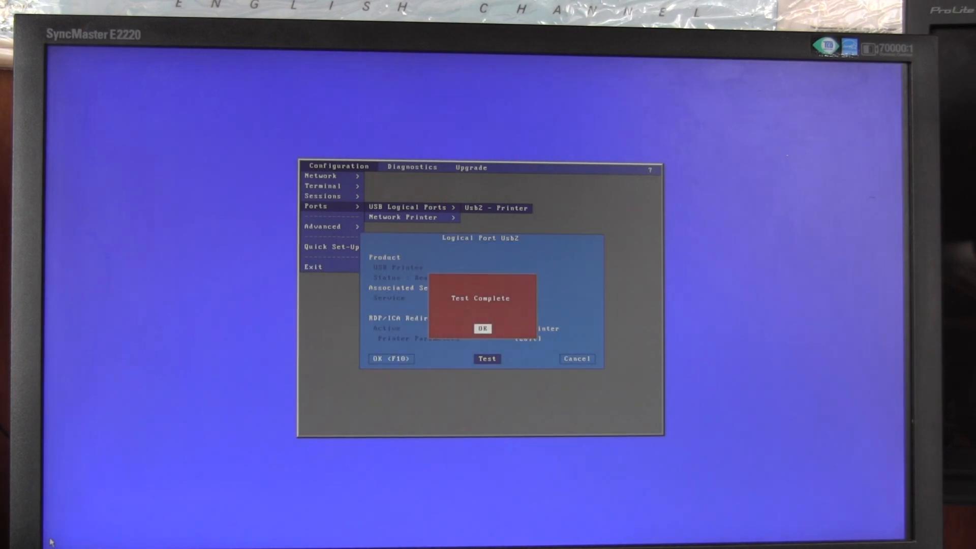
{"action": "left_click", "coordinate": [482, 328]}
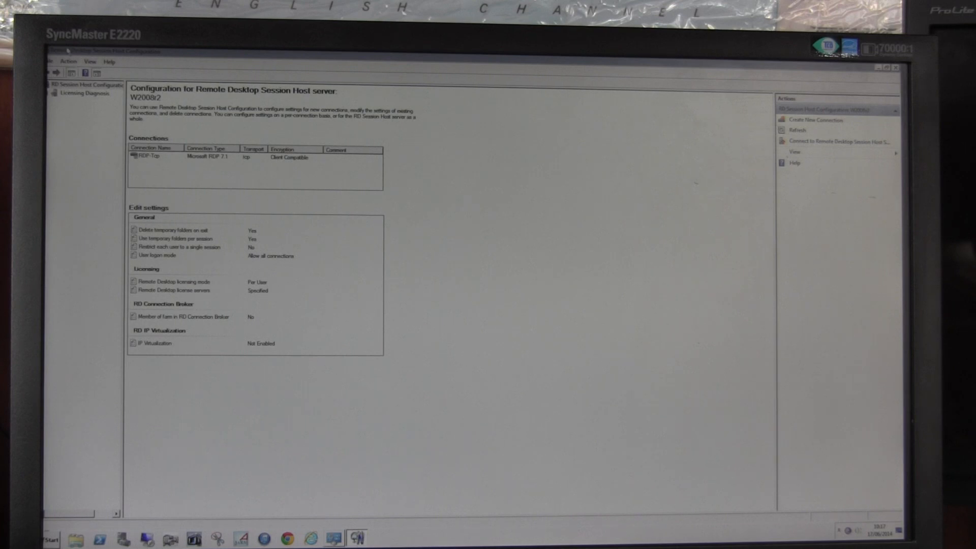
{"action": "mouse_move", "coordinate": [162, 117]}
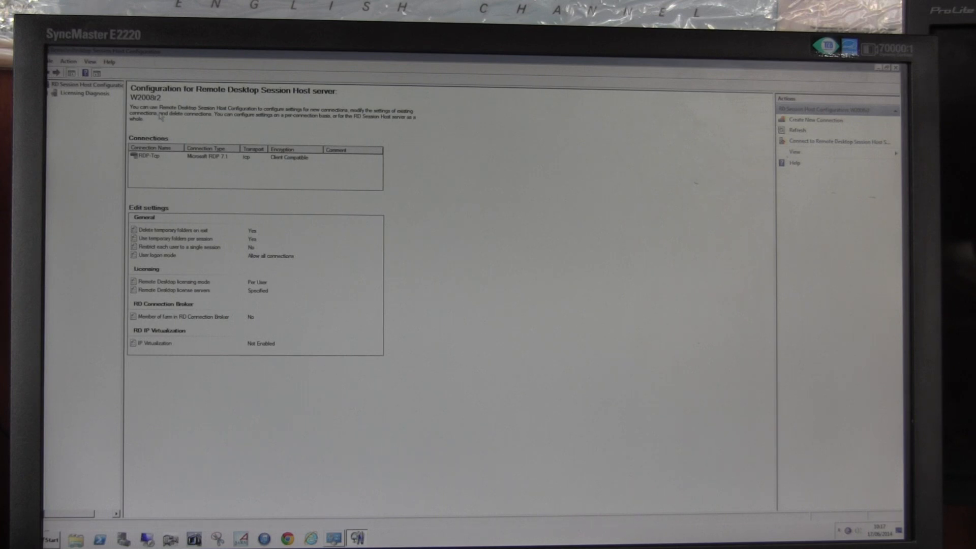
{"action": "mouse_move", "coordinate": [268, 173]}
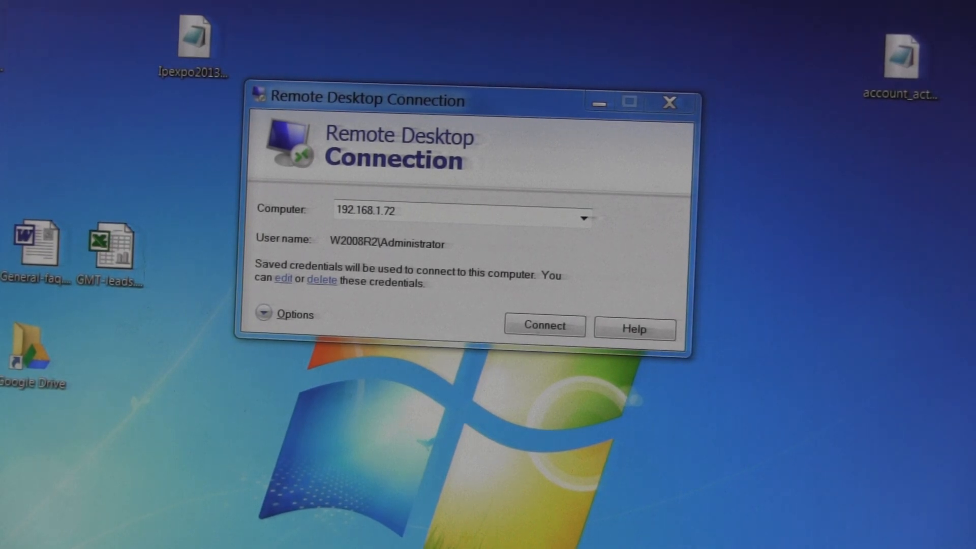
{"action": "mouse_move", "coordinate": [309, 409]}
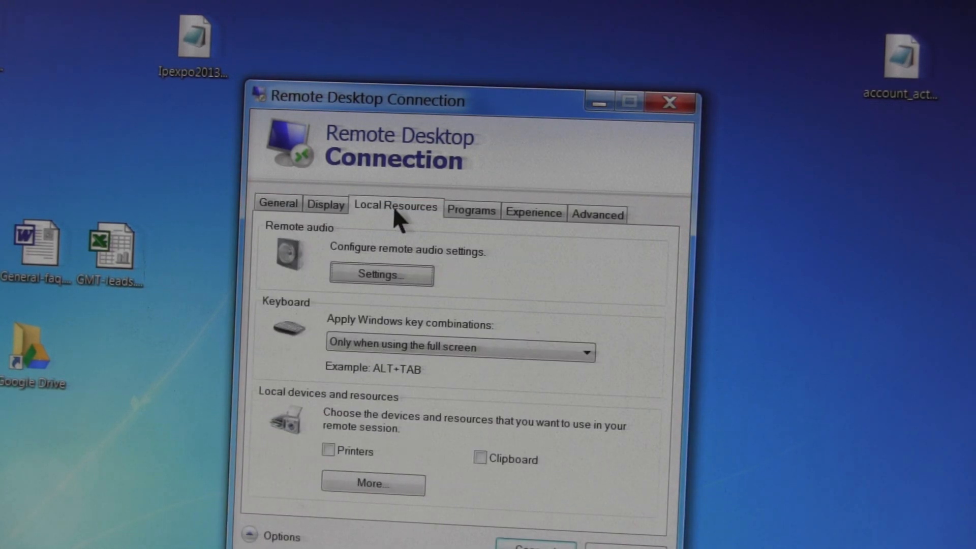
Step: Tick Printers under Local Resources so local printers redirect into the 192.168.1.72 session
{"action": "left_click", "coordinate": [329, 451]}
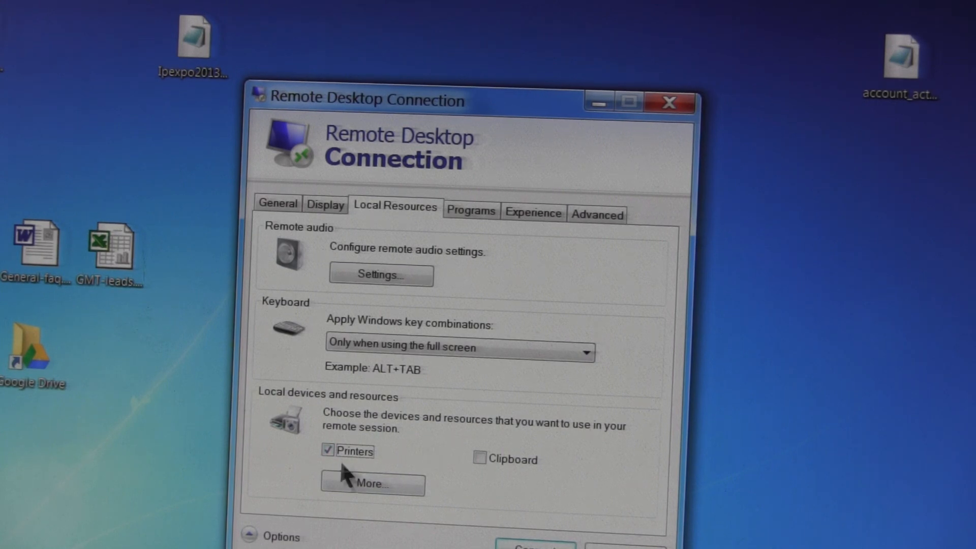
{"action": "mouse_move", "coordinate": [482, 498]}
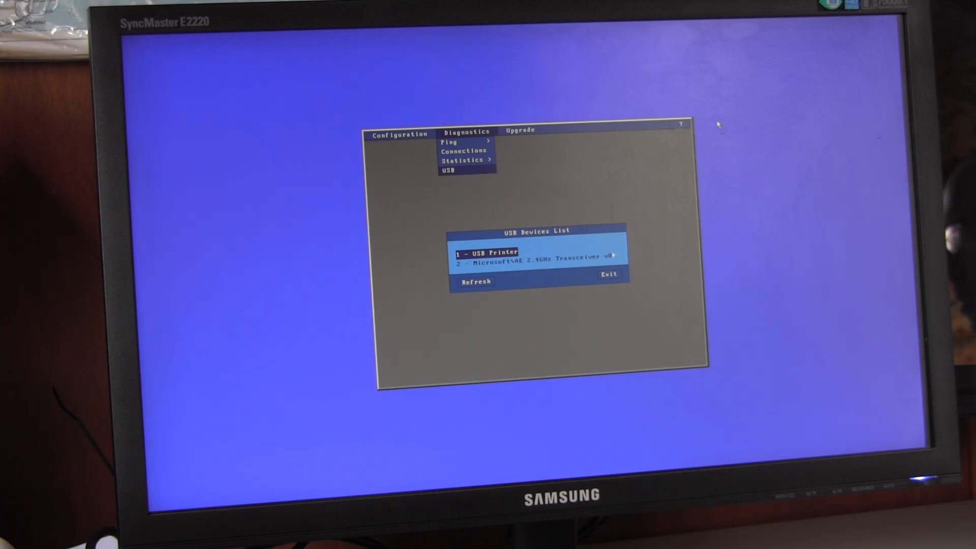
Step: Show USB diagnostic details for device 1 - USB Printer, manufacturer EPSON
{"action": "left_click", "coordinate": [489, 251]}
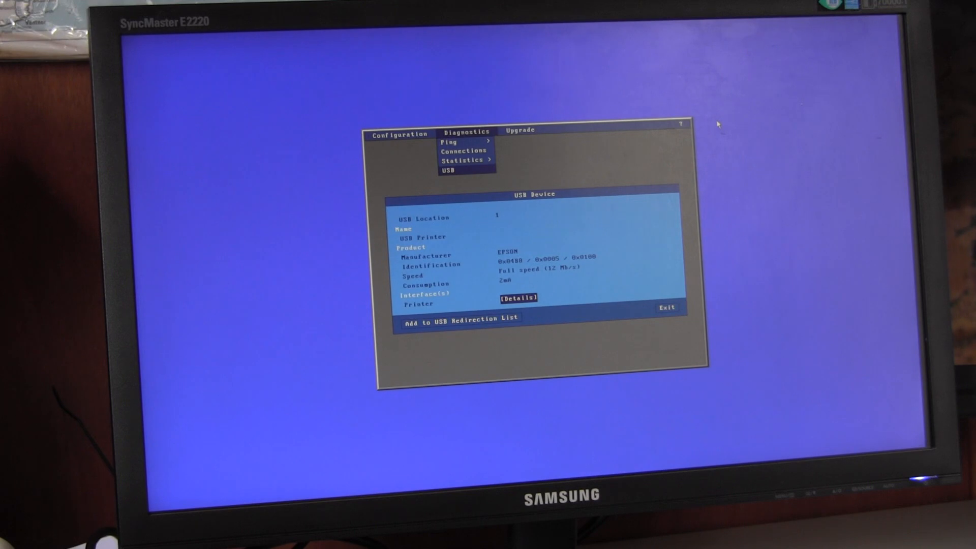